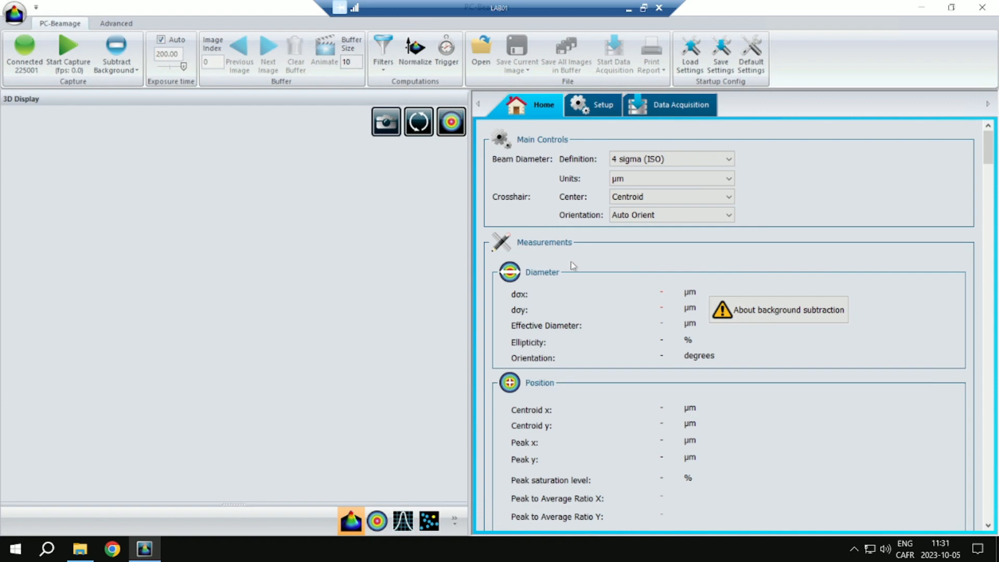
pyautogui.moveTo(273, 117)
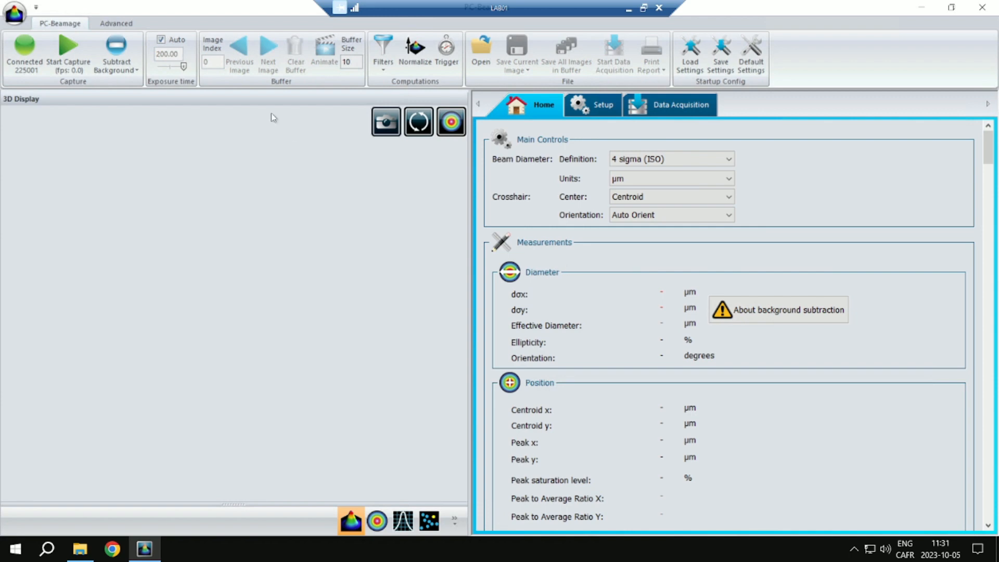
# - Activate PC-Beamage pipeline communication from the Advanced tab and dismiss the confirmation message
pyautogui.click(115, 23)
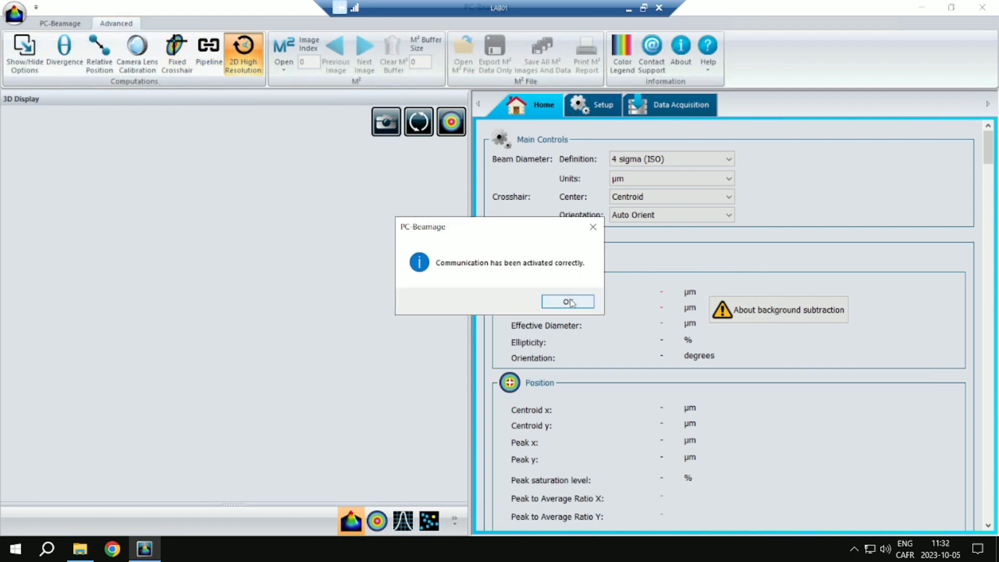
pyautogui.click(567, 301)
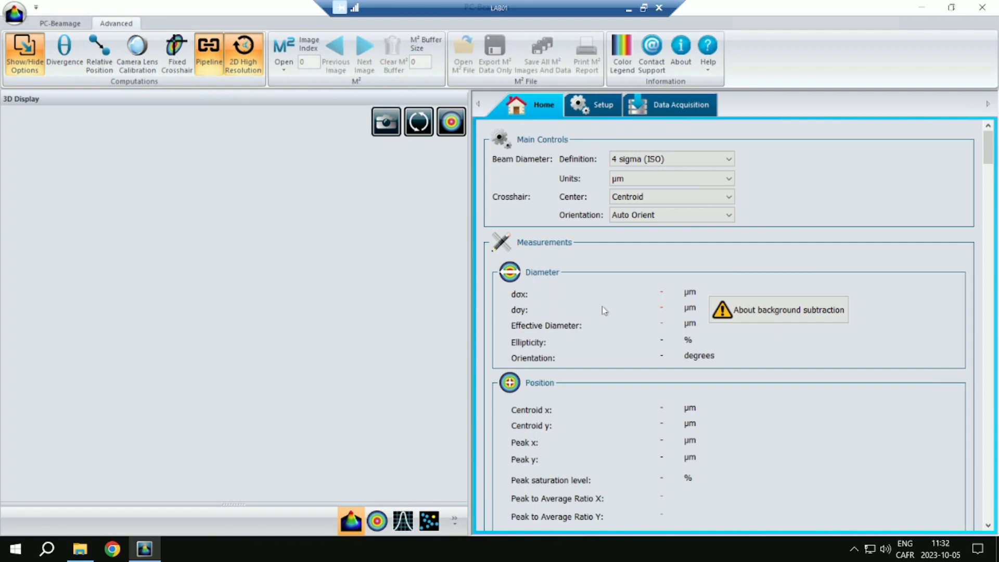
pyautogui.click(79, 549)
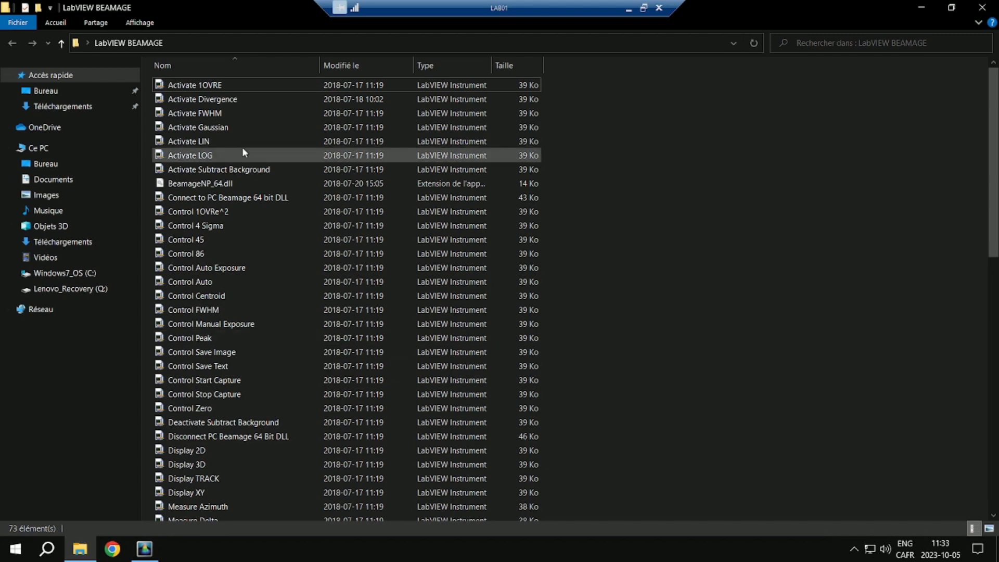
# - Browse the 73 LabVIEW BEAMAGE instrument files and select Control 4 Sigma
pyautogui.scroll(-3)
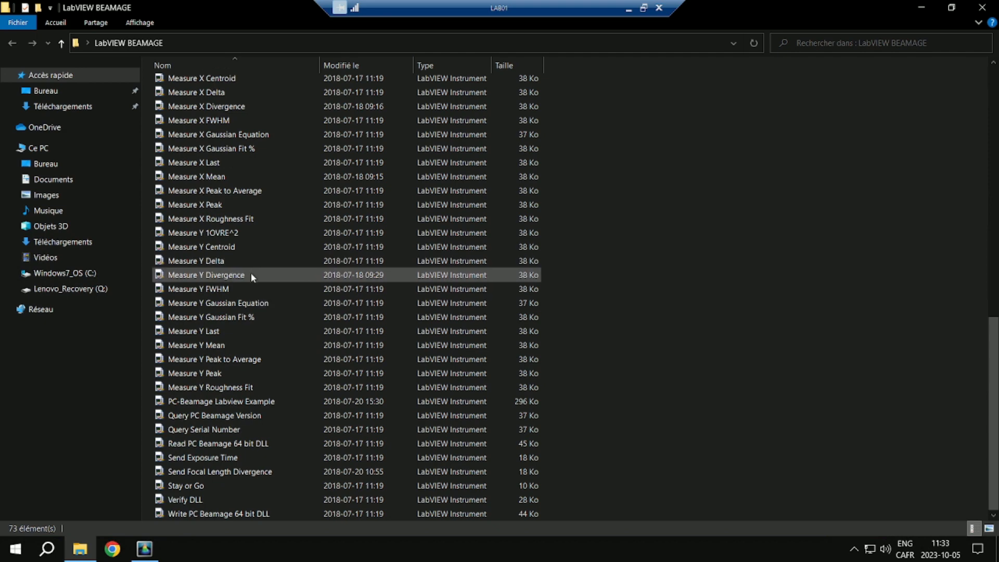
pyautogui.moveTo(250, 275)
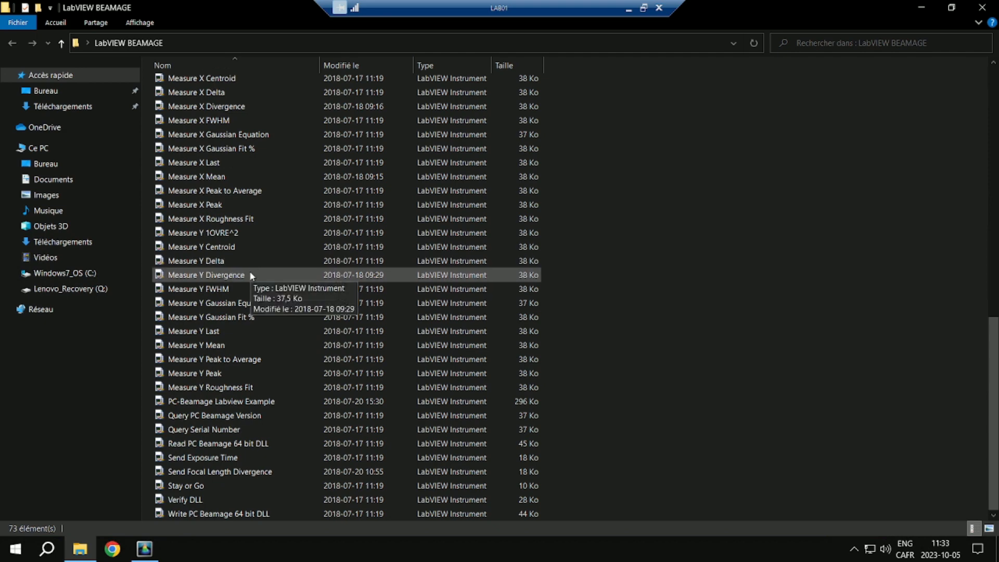
pyautogui.moveTo(259, 264)
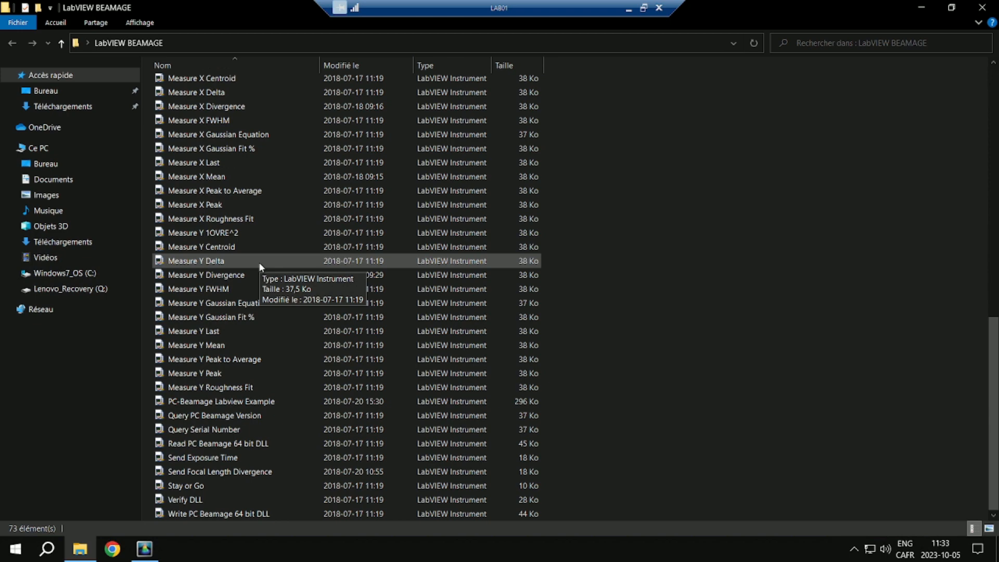
pyautogui.scroll(3)
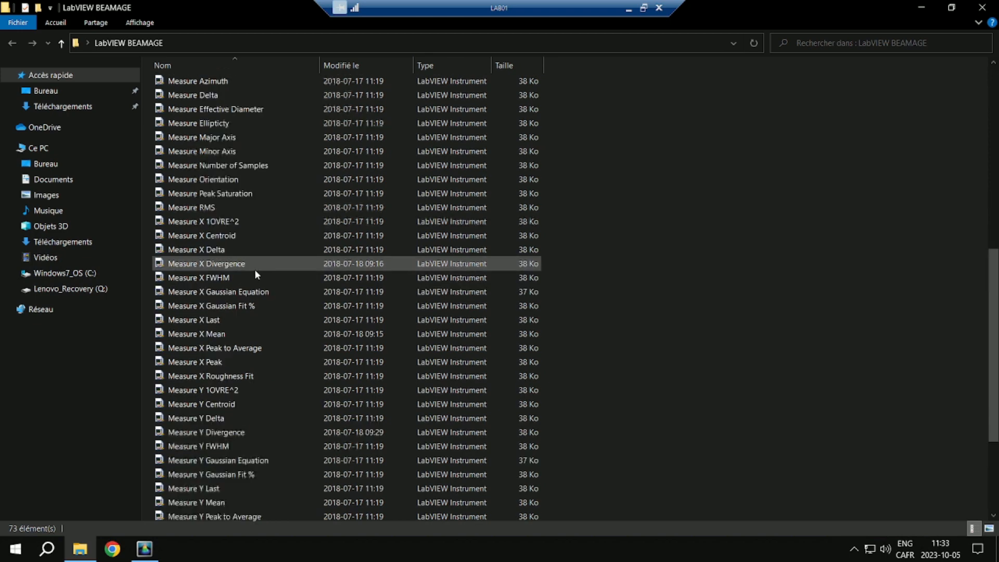
pyautogui.scroll(3)
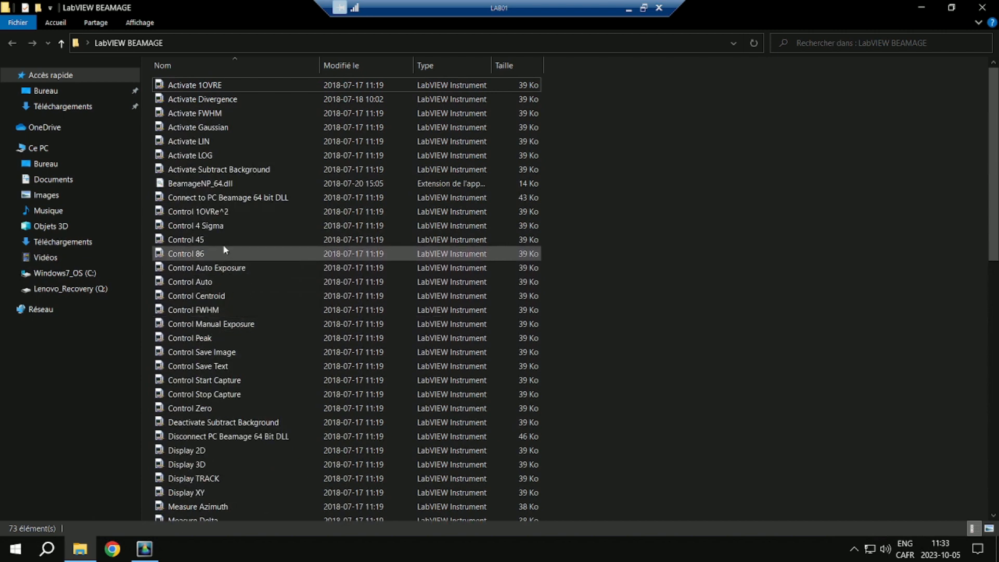
pyautogui.click(224, 225)
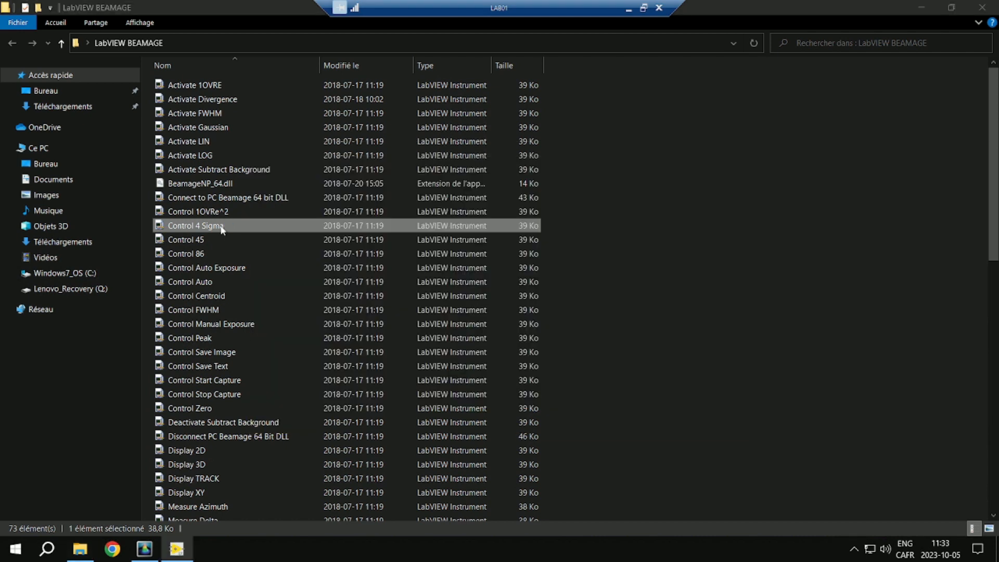
pyautogui.doubleClick(195, 225)
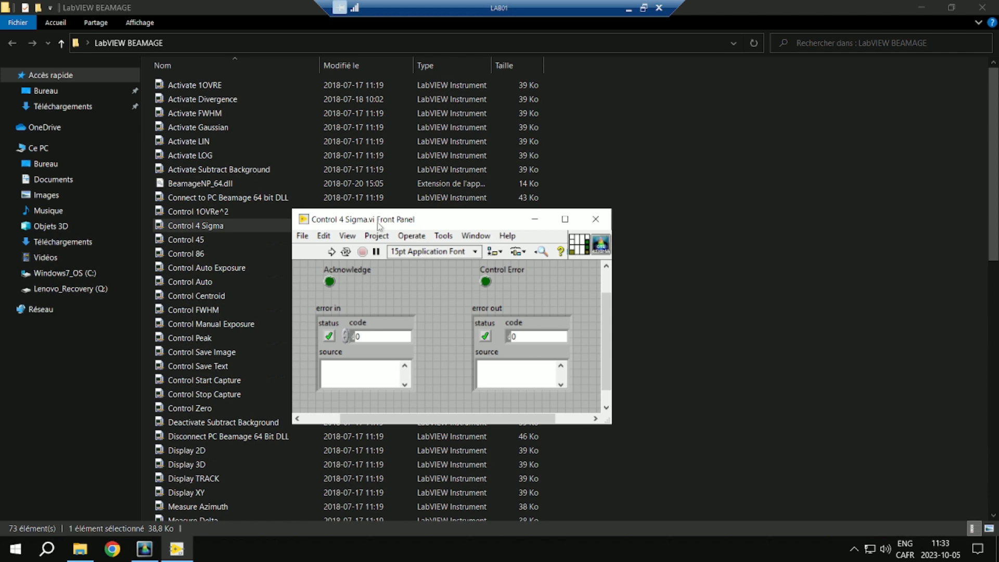
pyautogui.moveTo(426, 295)
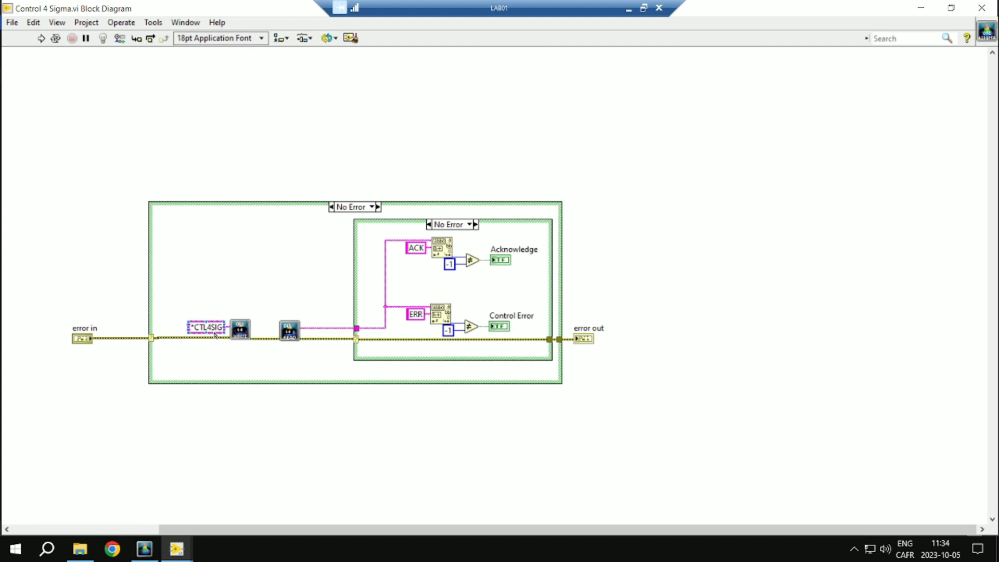
pyautogui.click(206, 327)
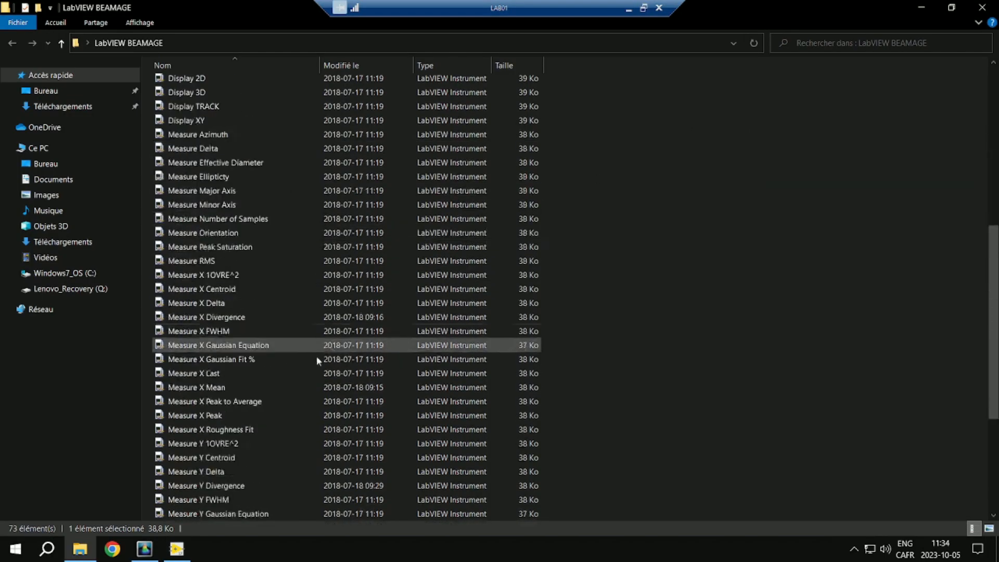
pyautogui.scroll(-3)
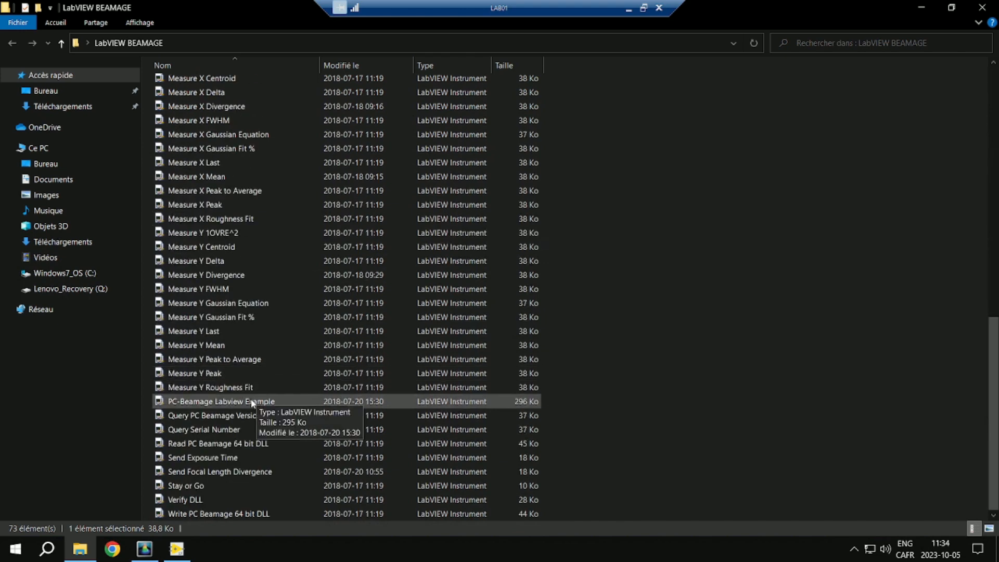
pyautogui.doubleClick(219, 400)
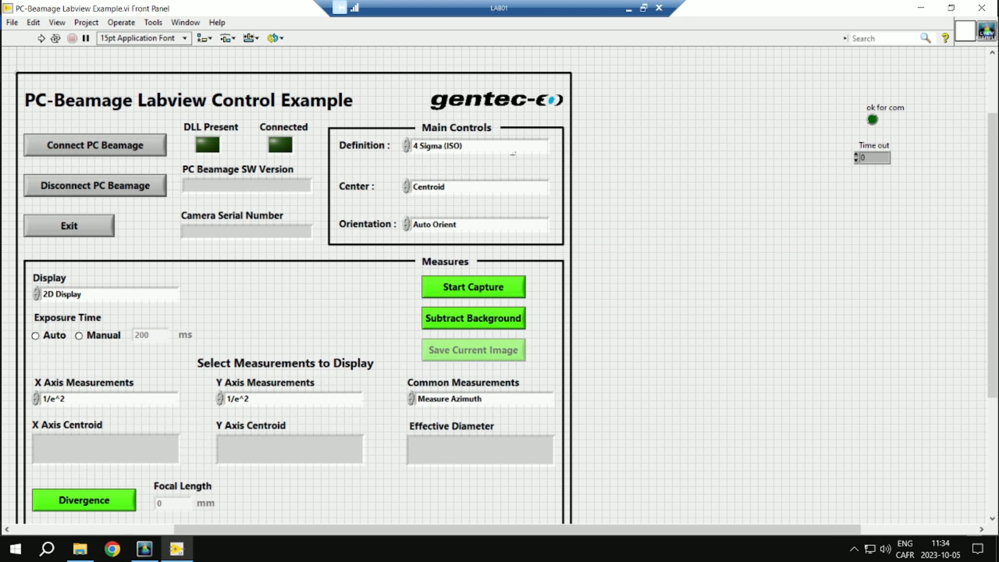
pyautogui.click(94, 145)
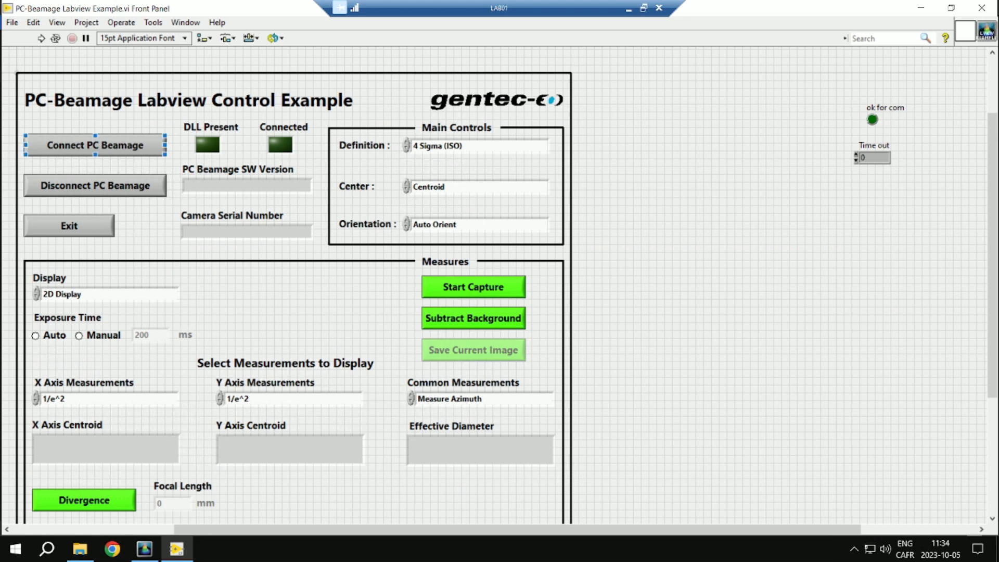
pyautogui.click(473, 287)
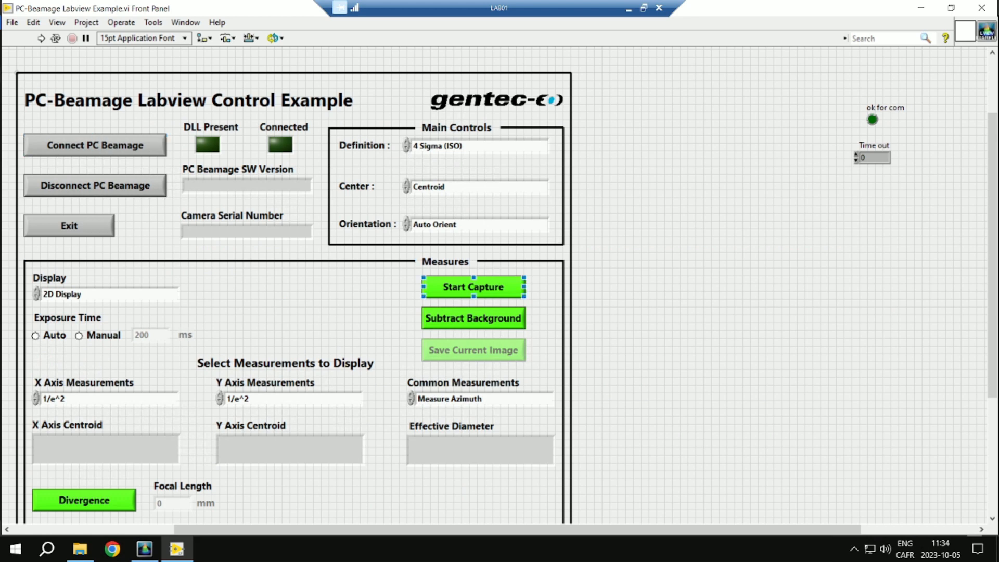
pyautogui.click(473, 318)
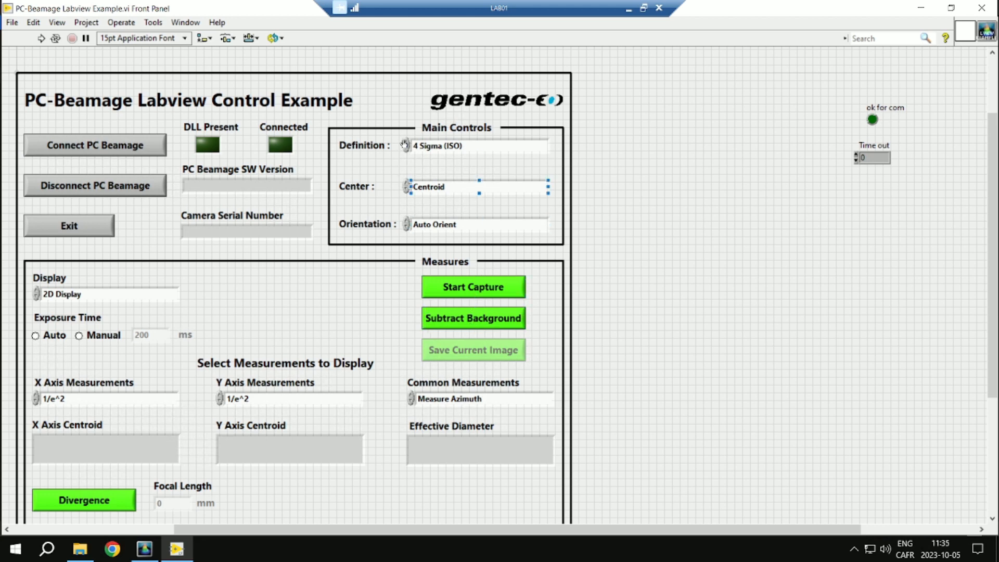
pyautogui.click(475, 145)
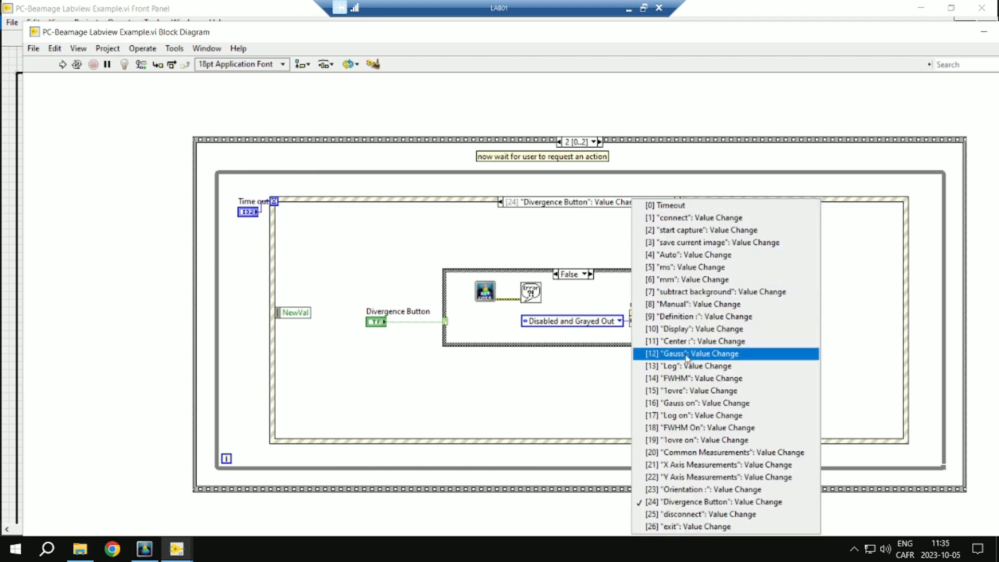
pyautogui.moveTo(707, 378)
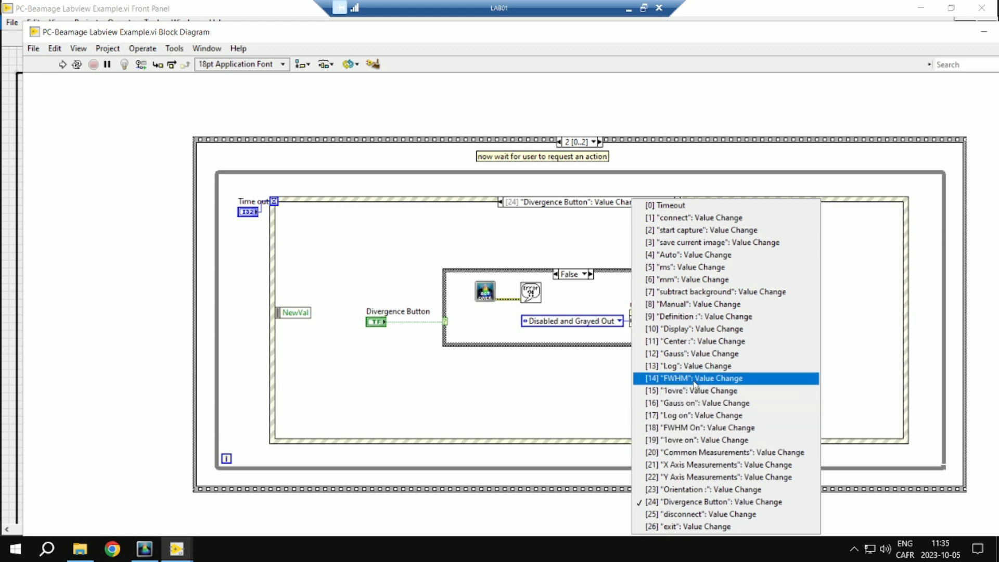
# - View the FWHM and start capture event cases, then open the Control Stop Capture subVI
pyautogui.click(690, 378)
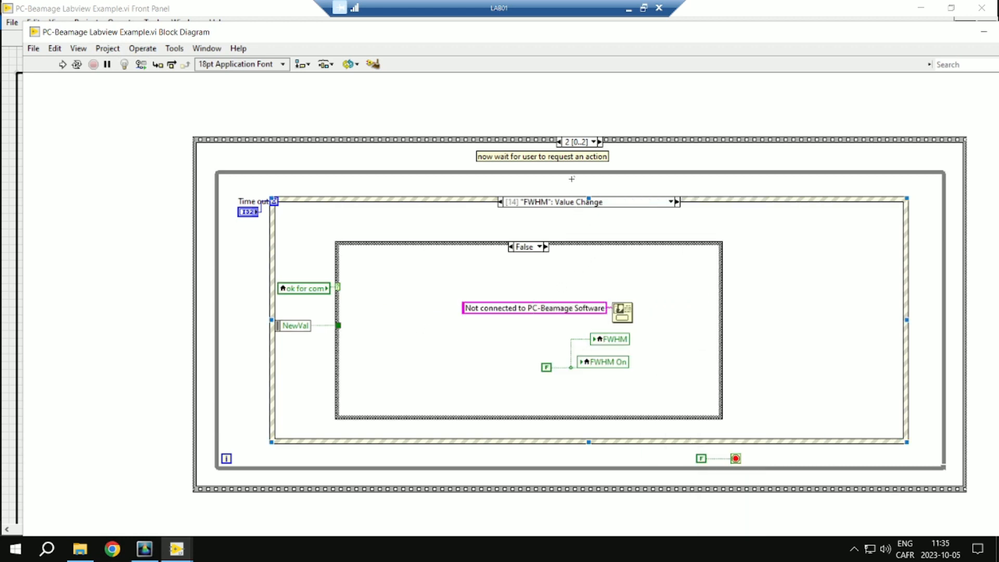
pyautogui.click(674, 202)
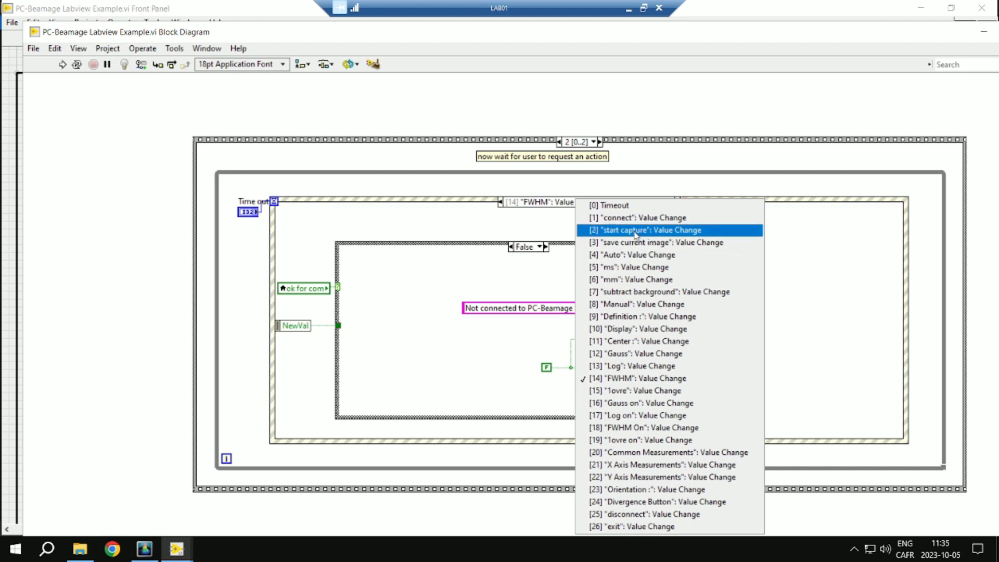
pyautogui.click(643, 230)
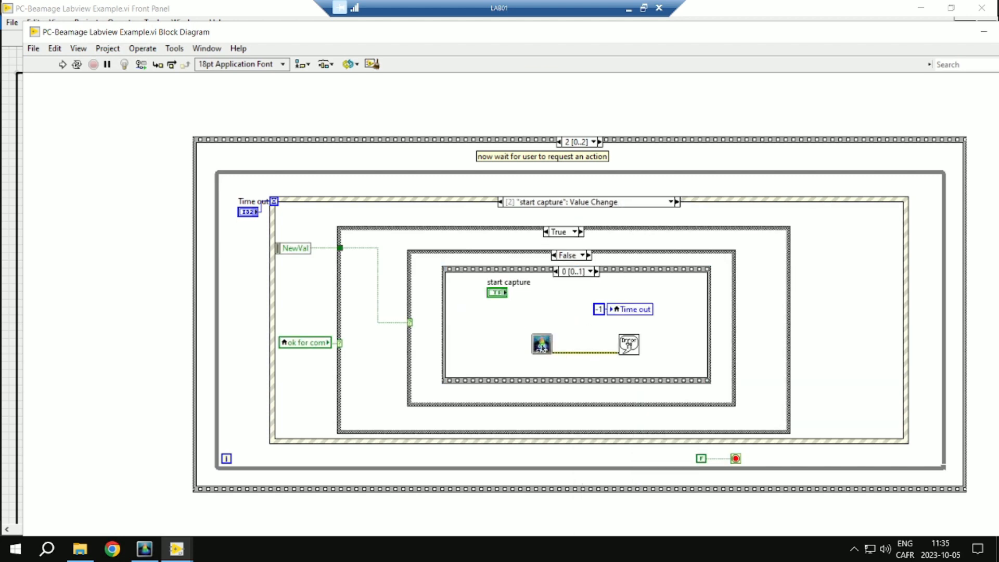
pyautogui.doubleClick(541, 345)
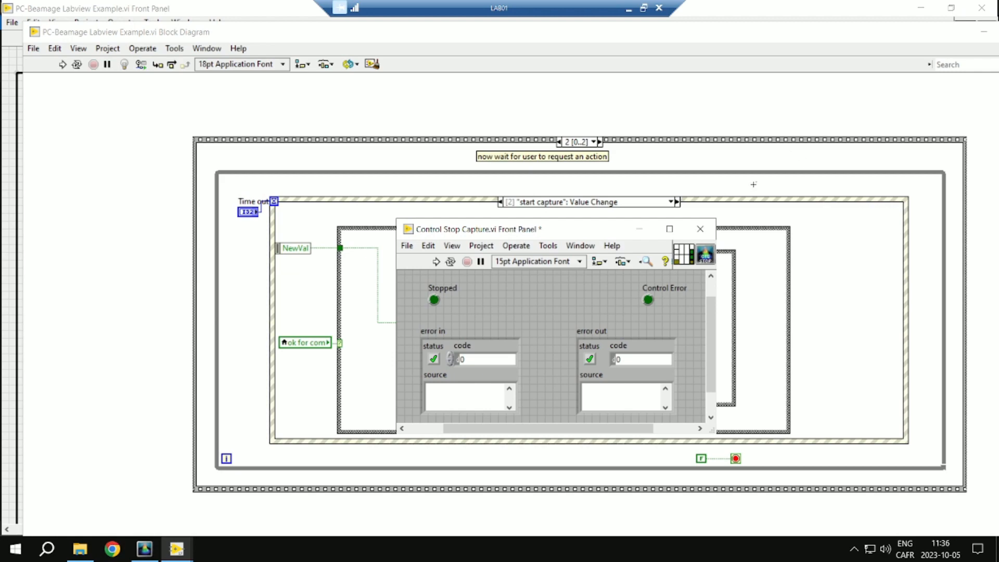
pyautogui.click(699, 229)
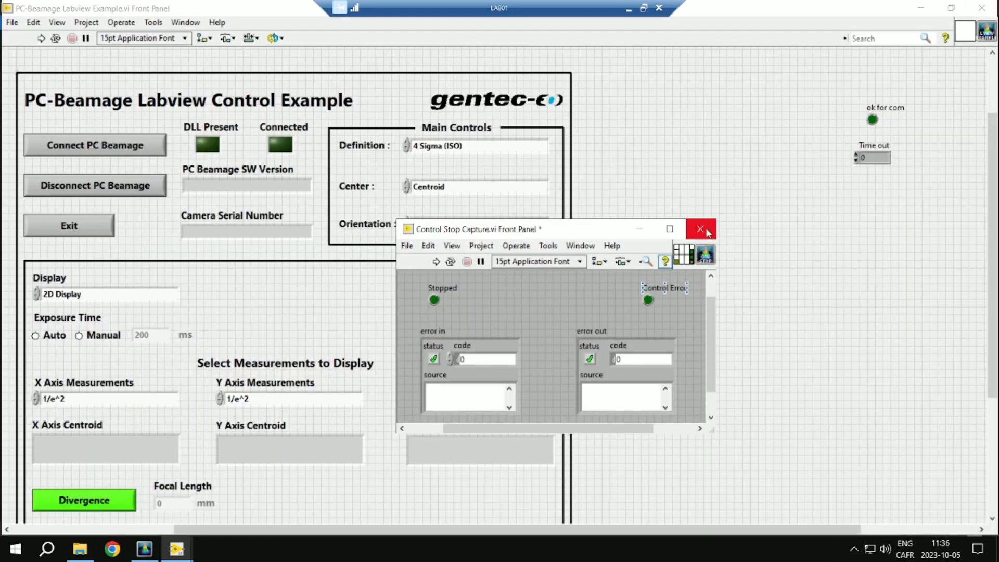
# - Close the subVI, connect the example VI to PC-Beamage, start capture, then view PC-Beamage
pyautogui.click(699, 229)
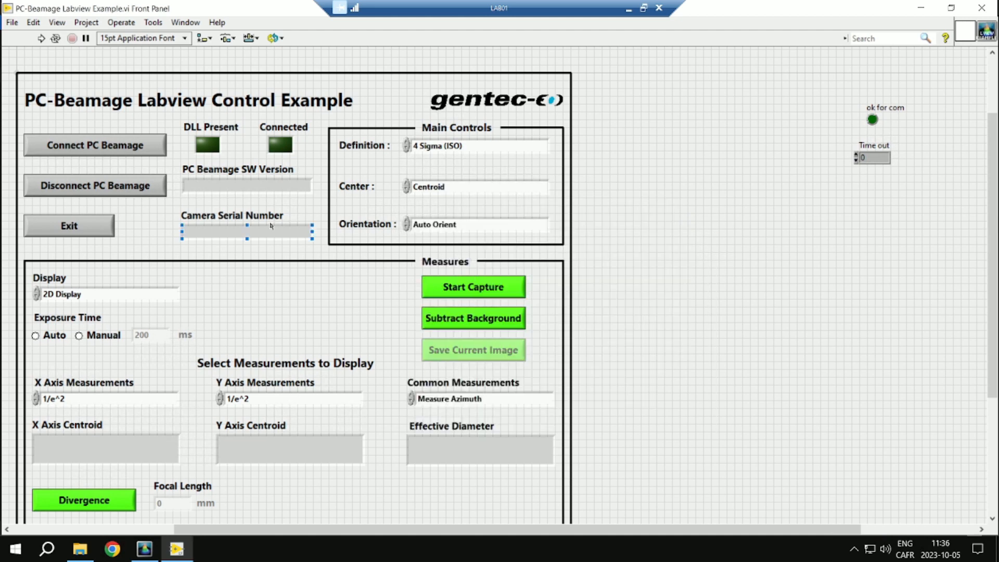
pyautogui.moveTo(40, 38)
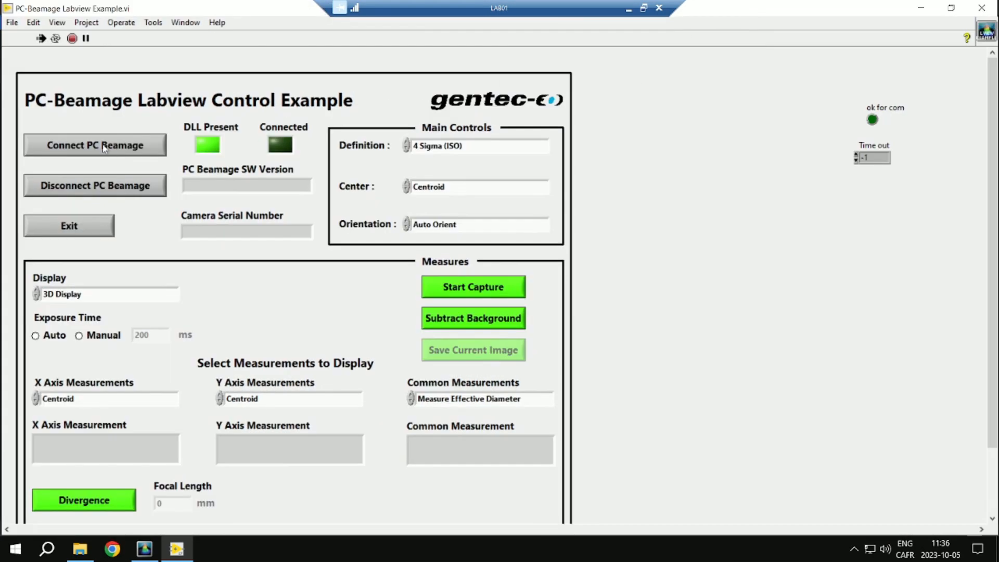
pyautogui.click(95, 145)
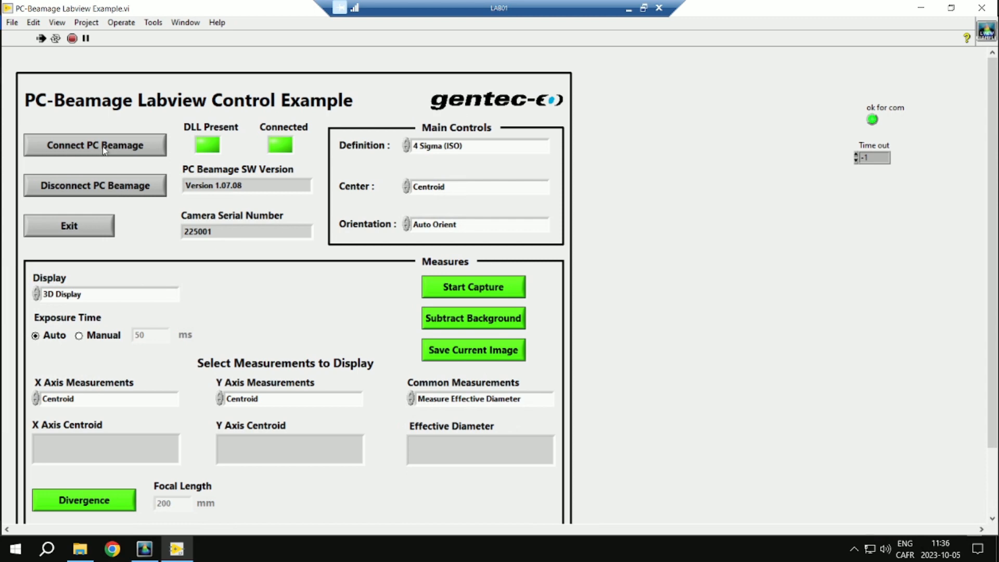
pyautogui.moveTo(455, 293)
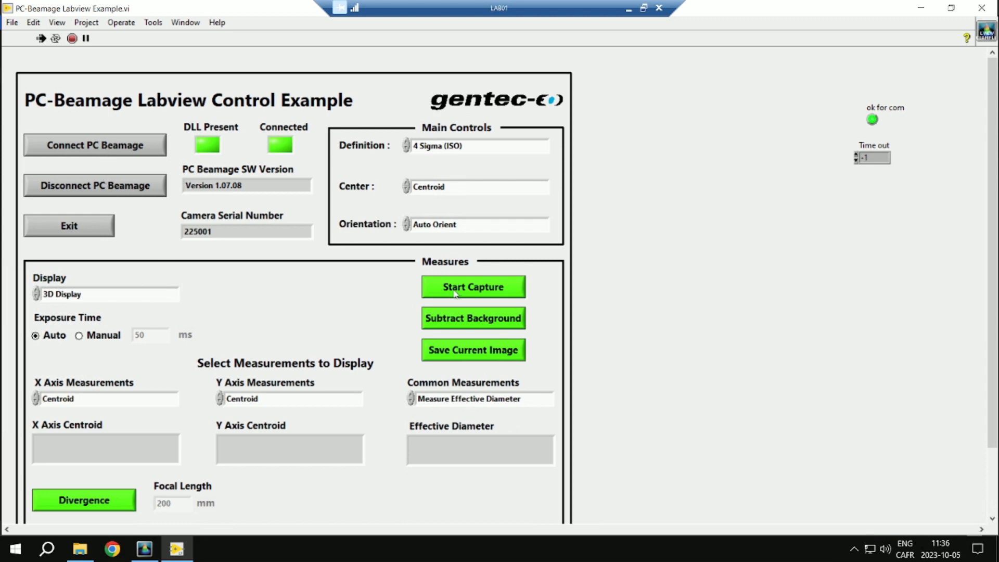
pyautogui.moveTo(468, 294)
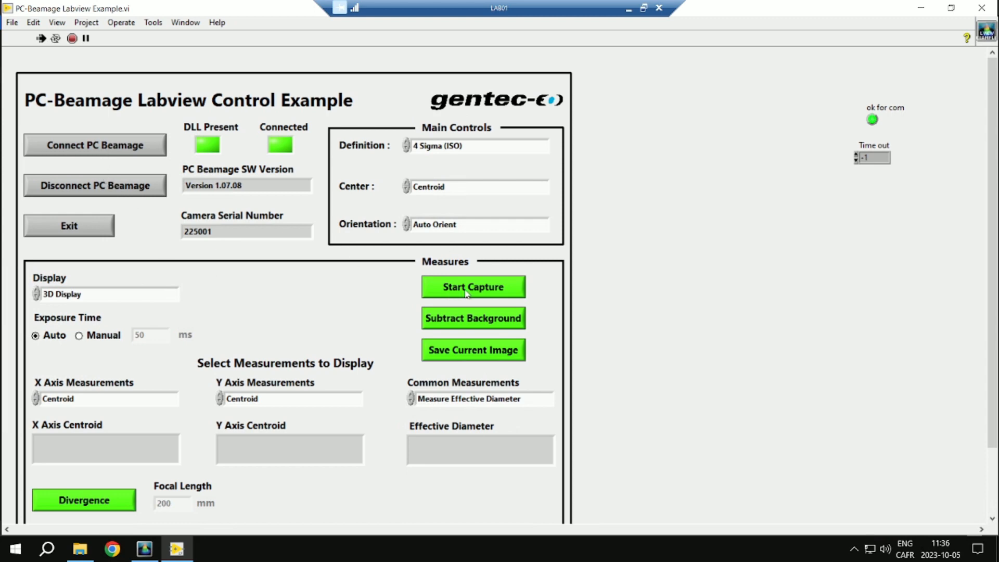
pyautogui.click(474, 287)
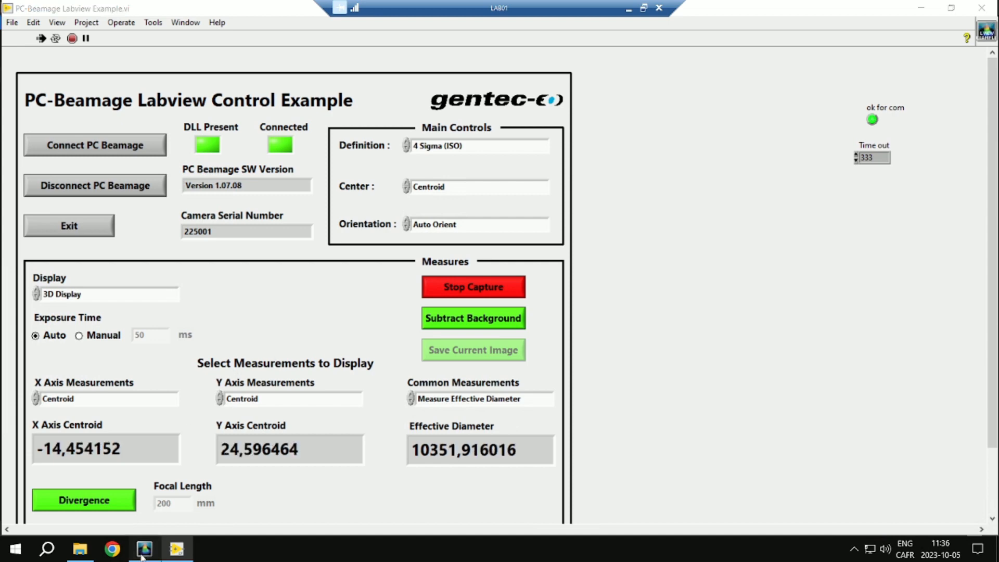
pyautogui.click(144, 548)
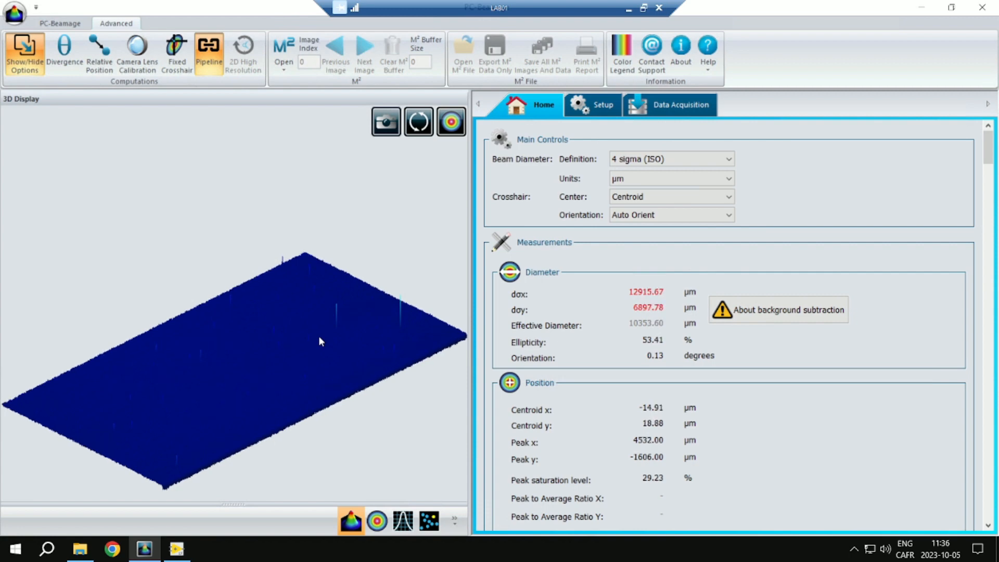
pyautogui.moveTo(208, 53)
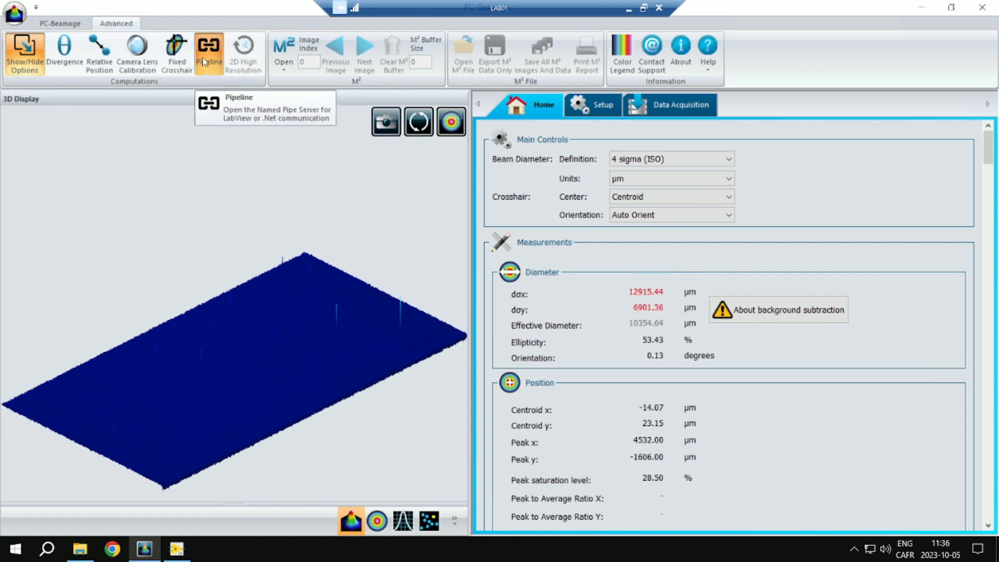